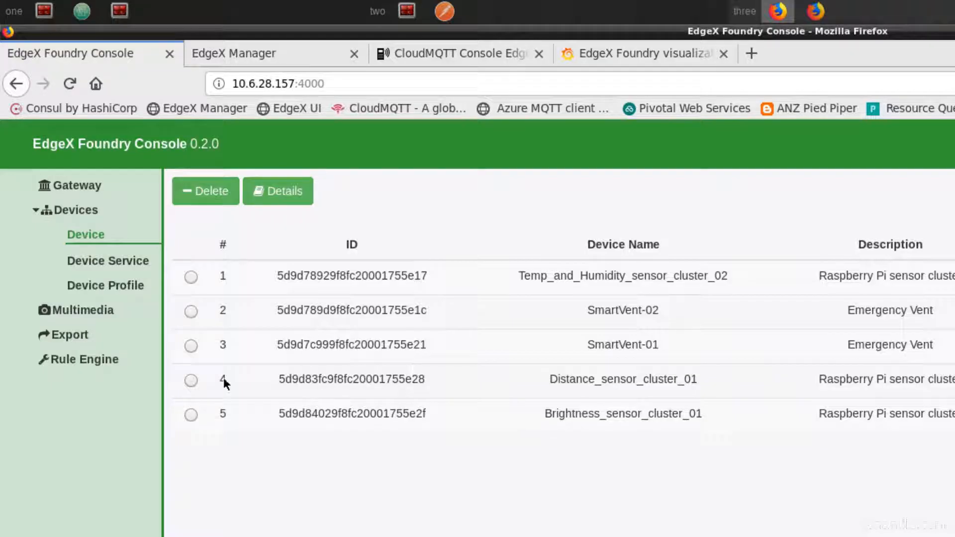
Step: Show the Rule Engine page, currently listing no rules
click(84, 357)
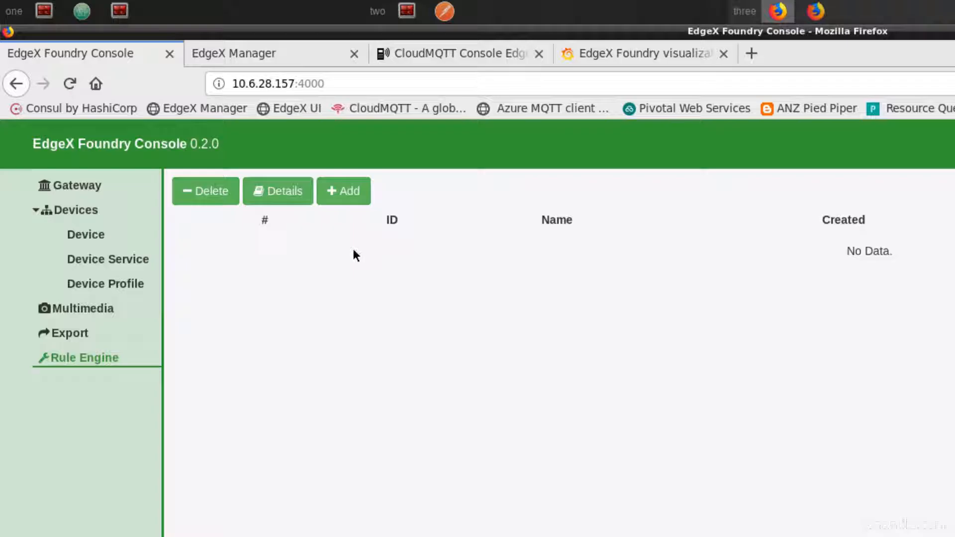
Step: Create rule SmartVent conditioned on Temp_and_Humidity_sensor_cluster_02 humidity > 70
click(343, 191)
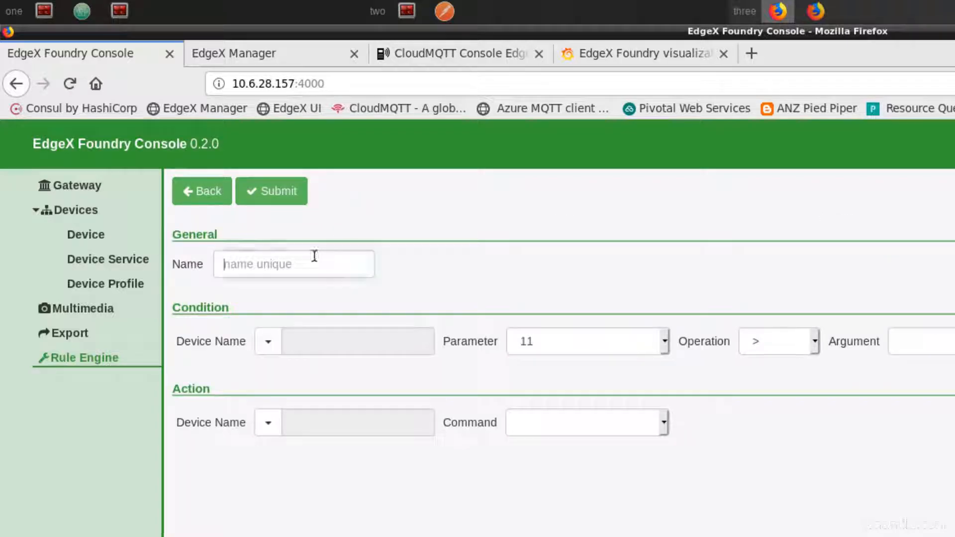
text(S)
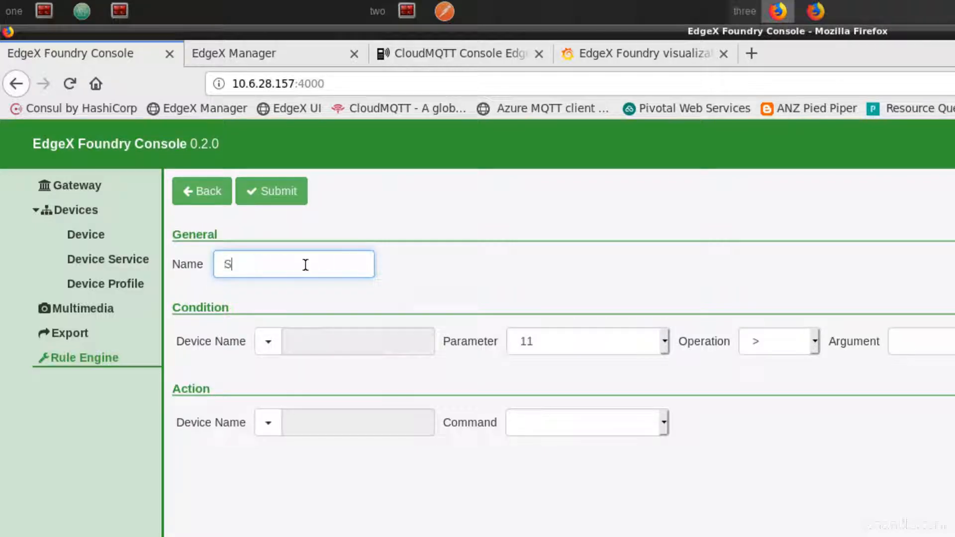
text(martVent)
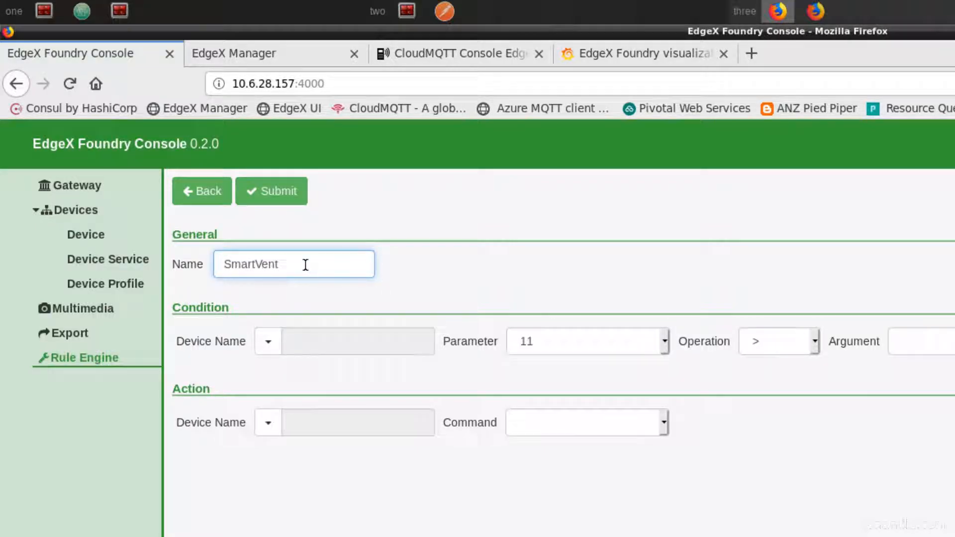
click(268, 341)
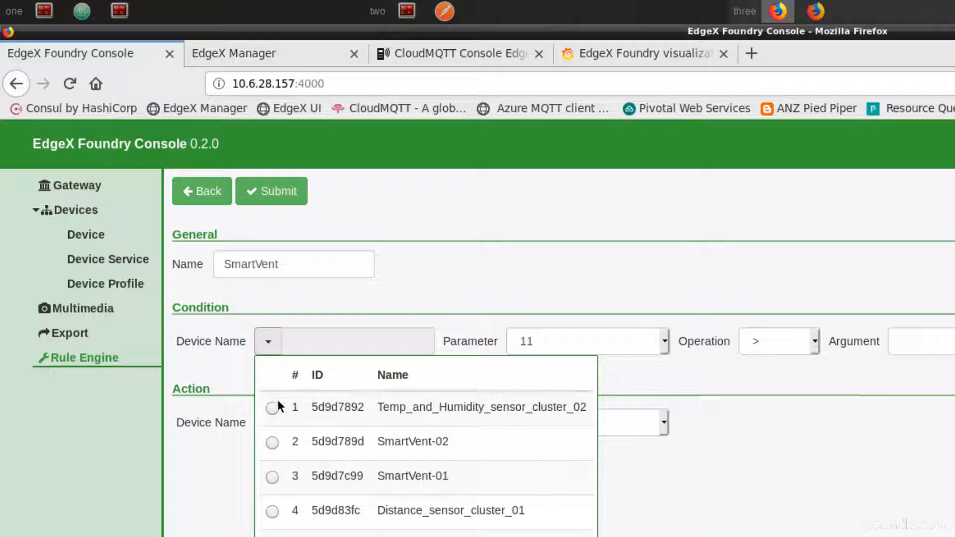
click(271, 407)
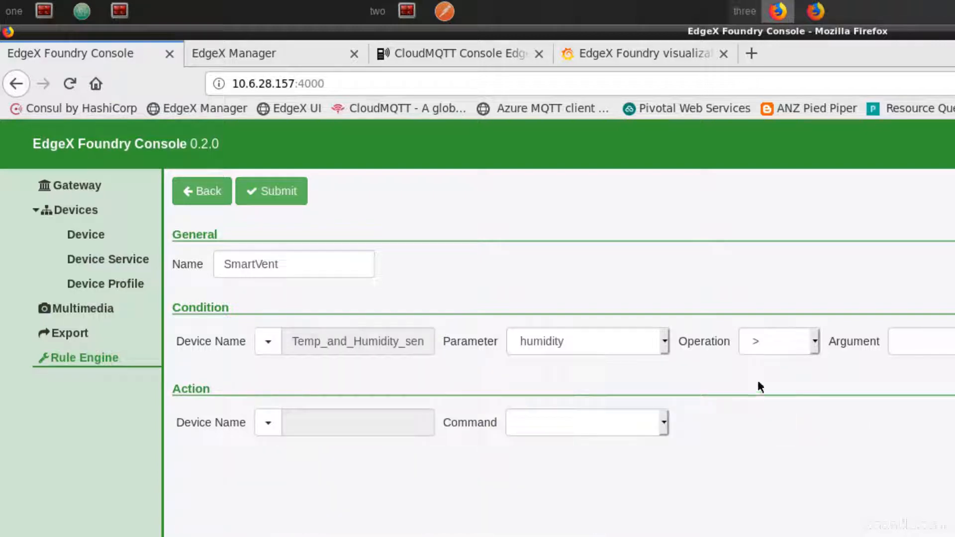
click(926, 341)
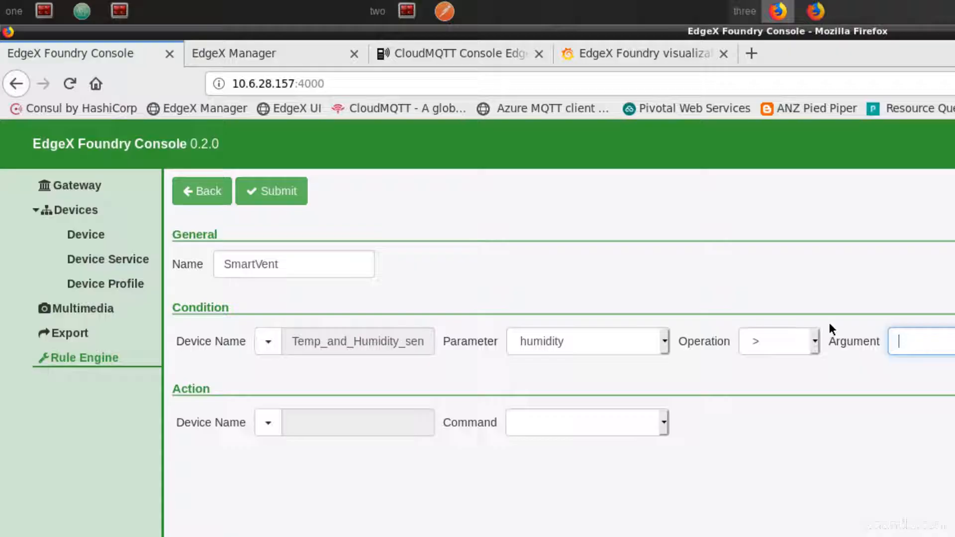
text(70)
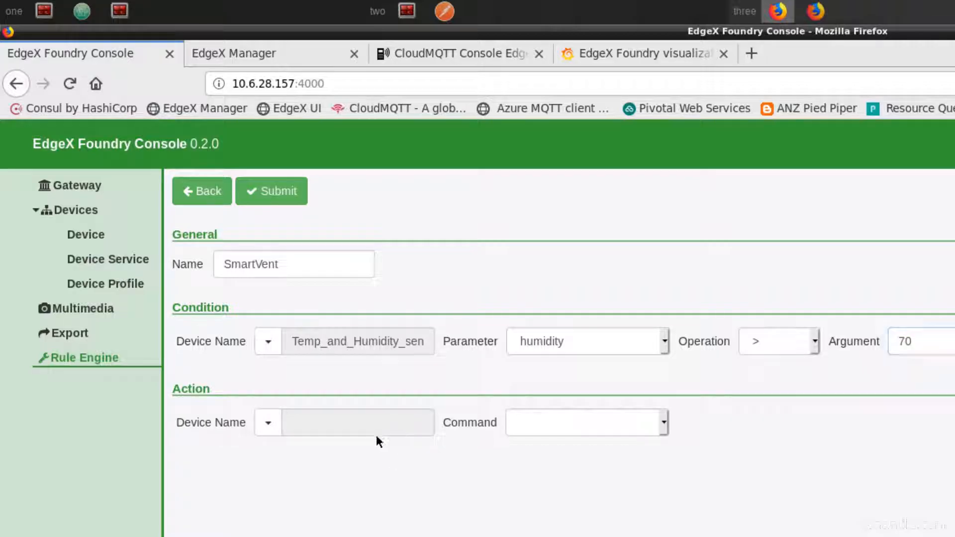
Step: Set the action to VentControl 'Vent OPEN' on SmartVent-01 and submit the rule
click(268, 421)
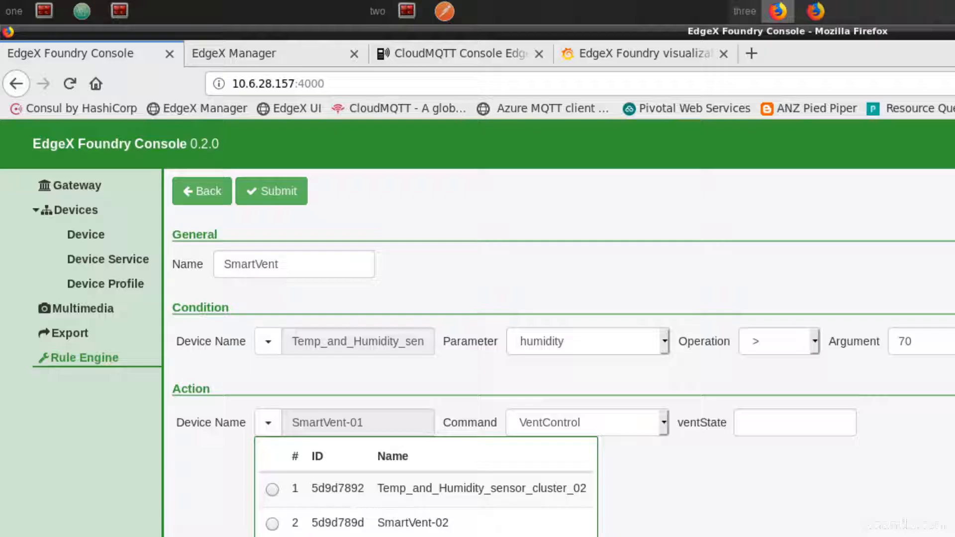
click(794, 421)
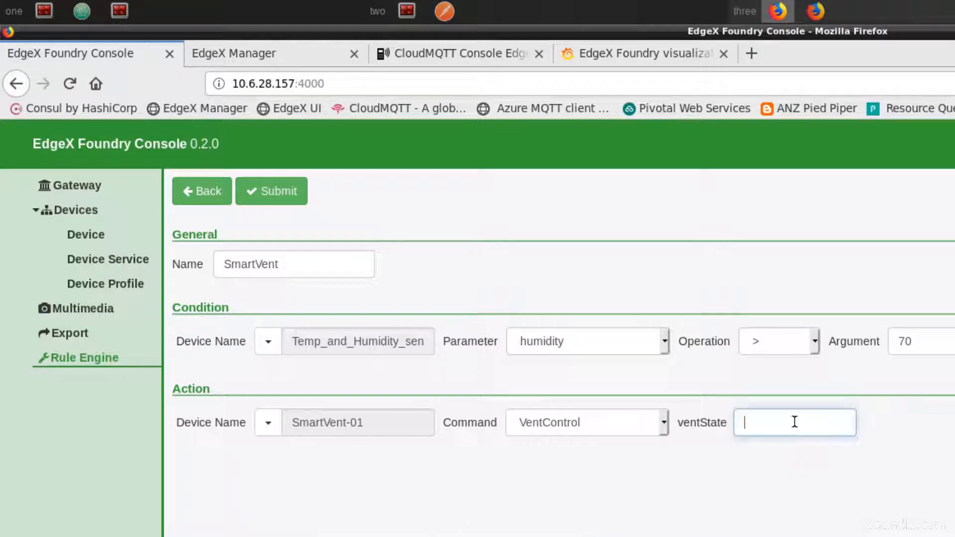
text(Vent)
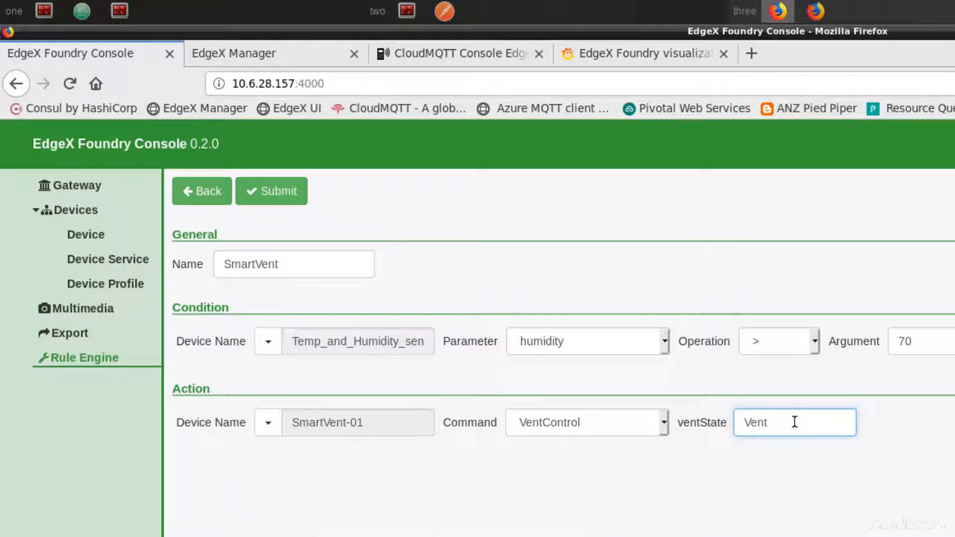
text(OPEN)
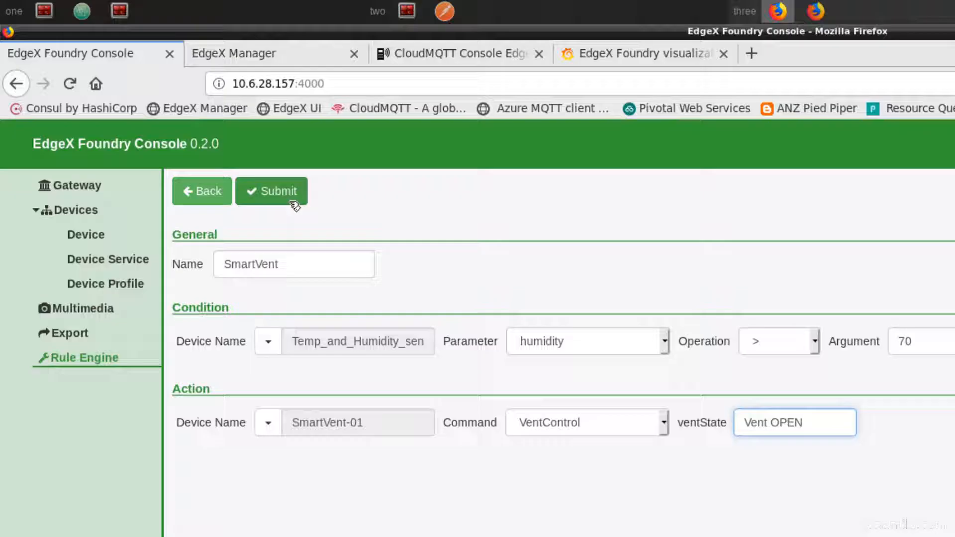
click(271, 191)
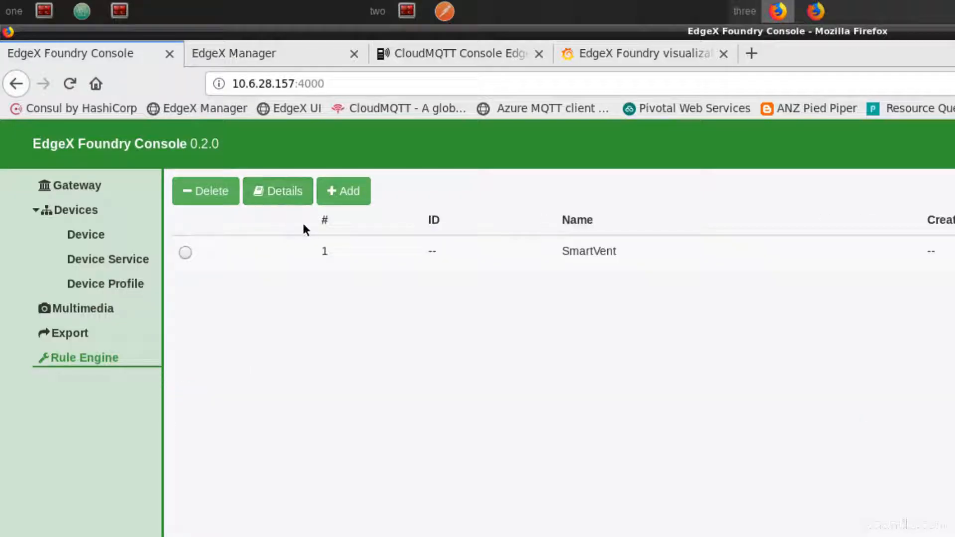
click(643, 52)
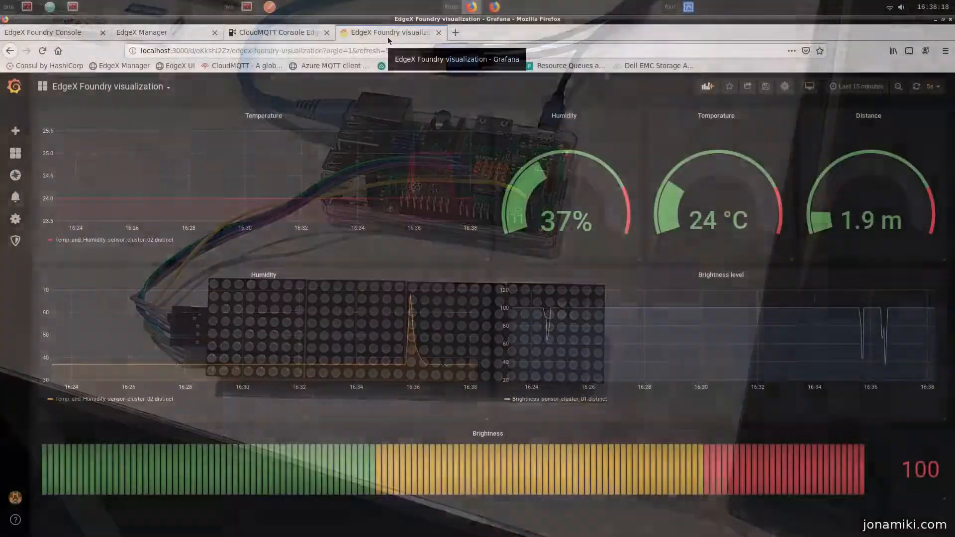